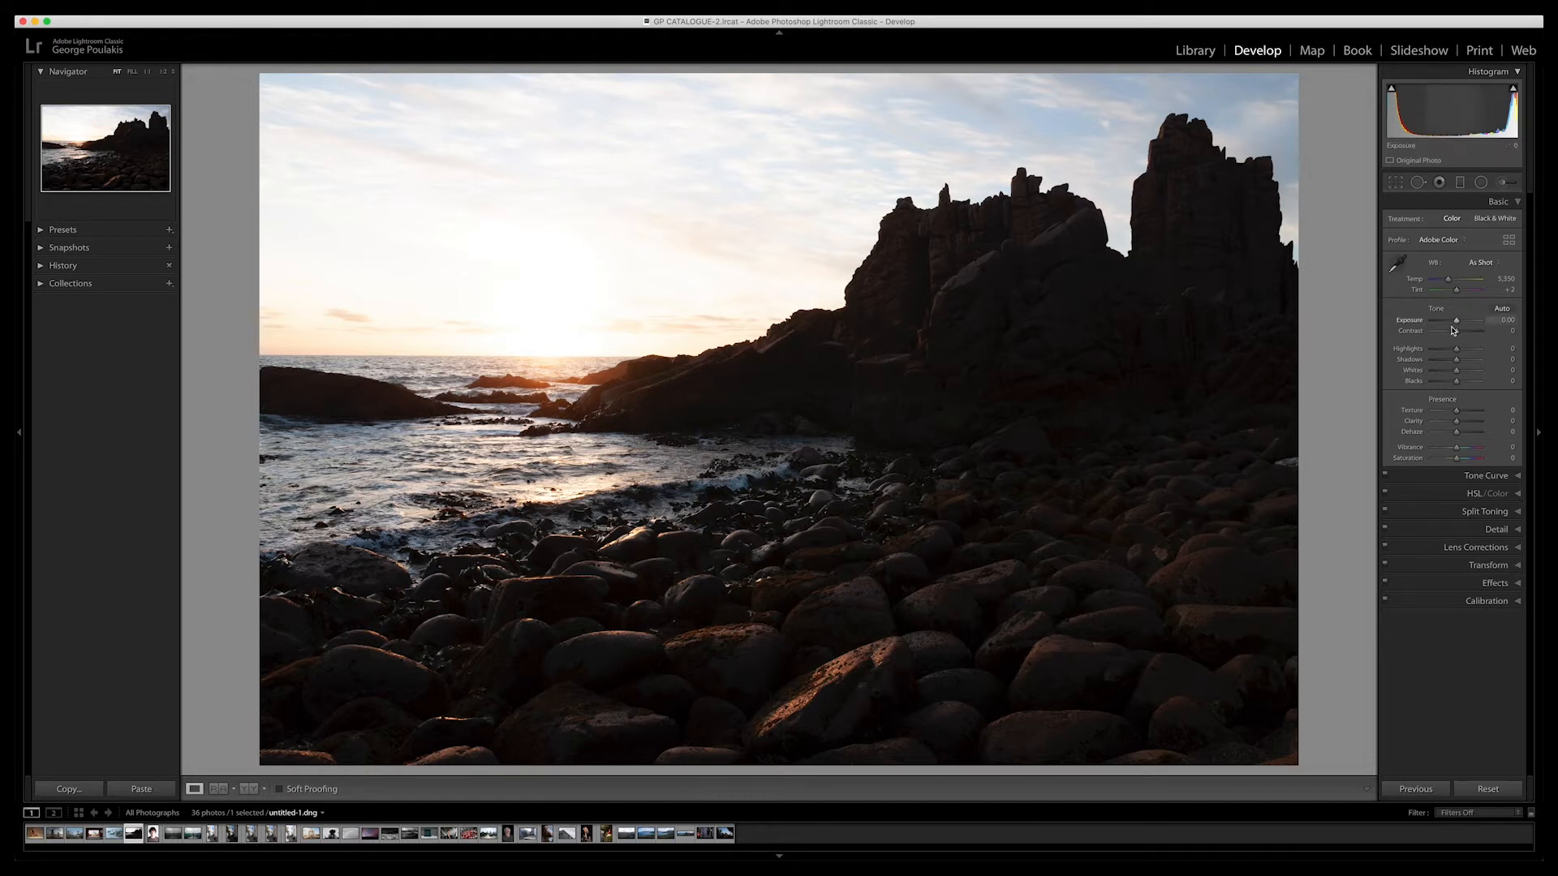
# After trying and reverting a darker exposure, lower Highlights to -59 and Whites to -54 to recover sky detail.
pyautogui.moveTo(1457, 320); pyautogui.dragTo(1458, 320)
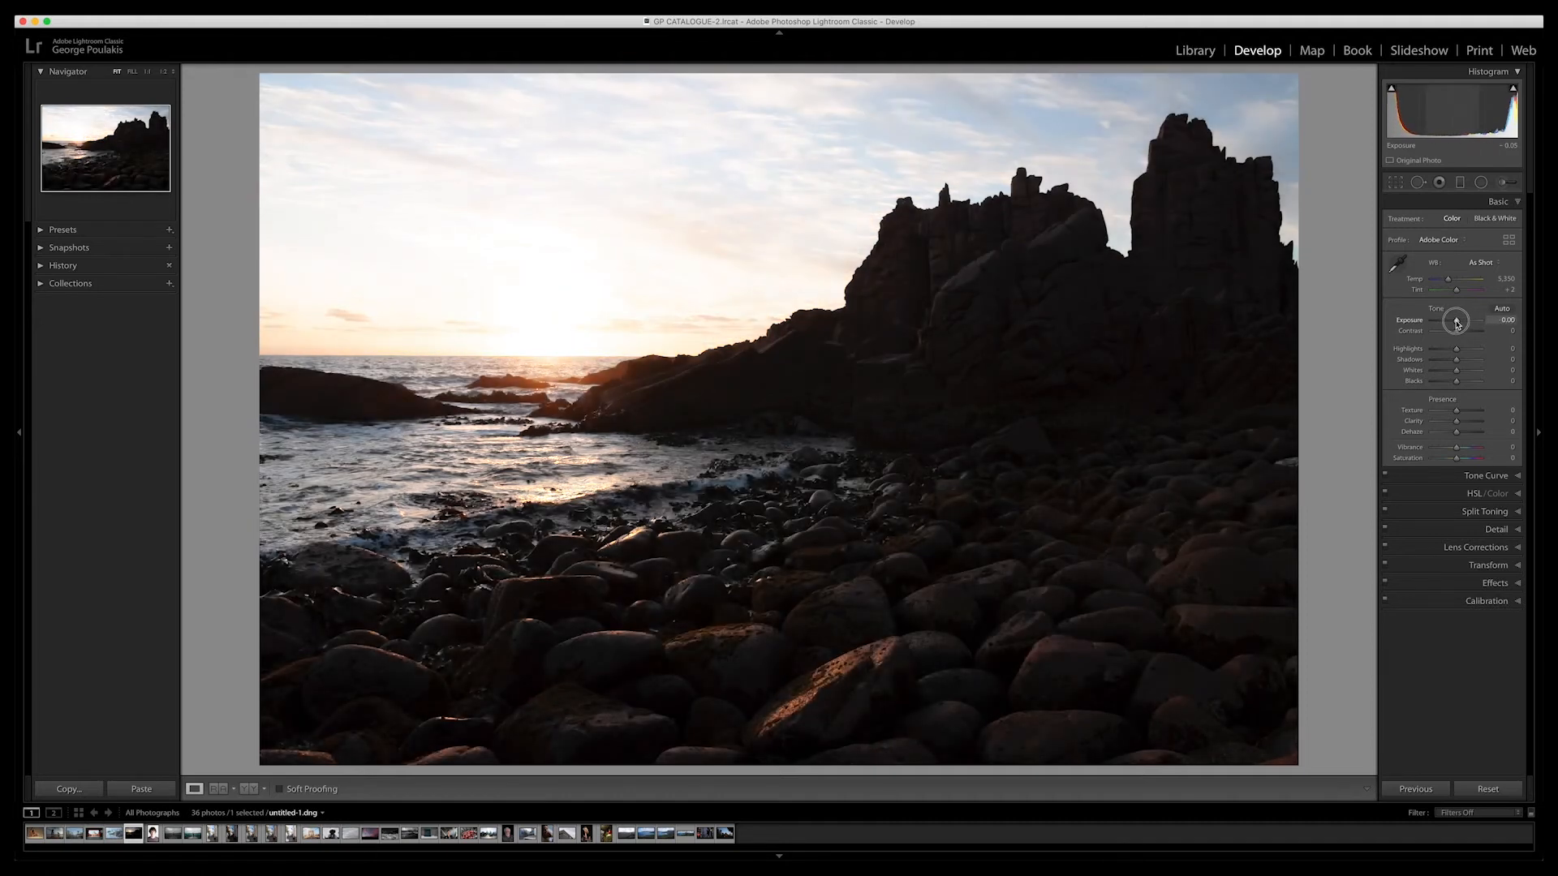
pyautogui.moveTo(1459, 320); pyautogui.dragTo(1480, 319)
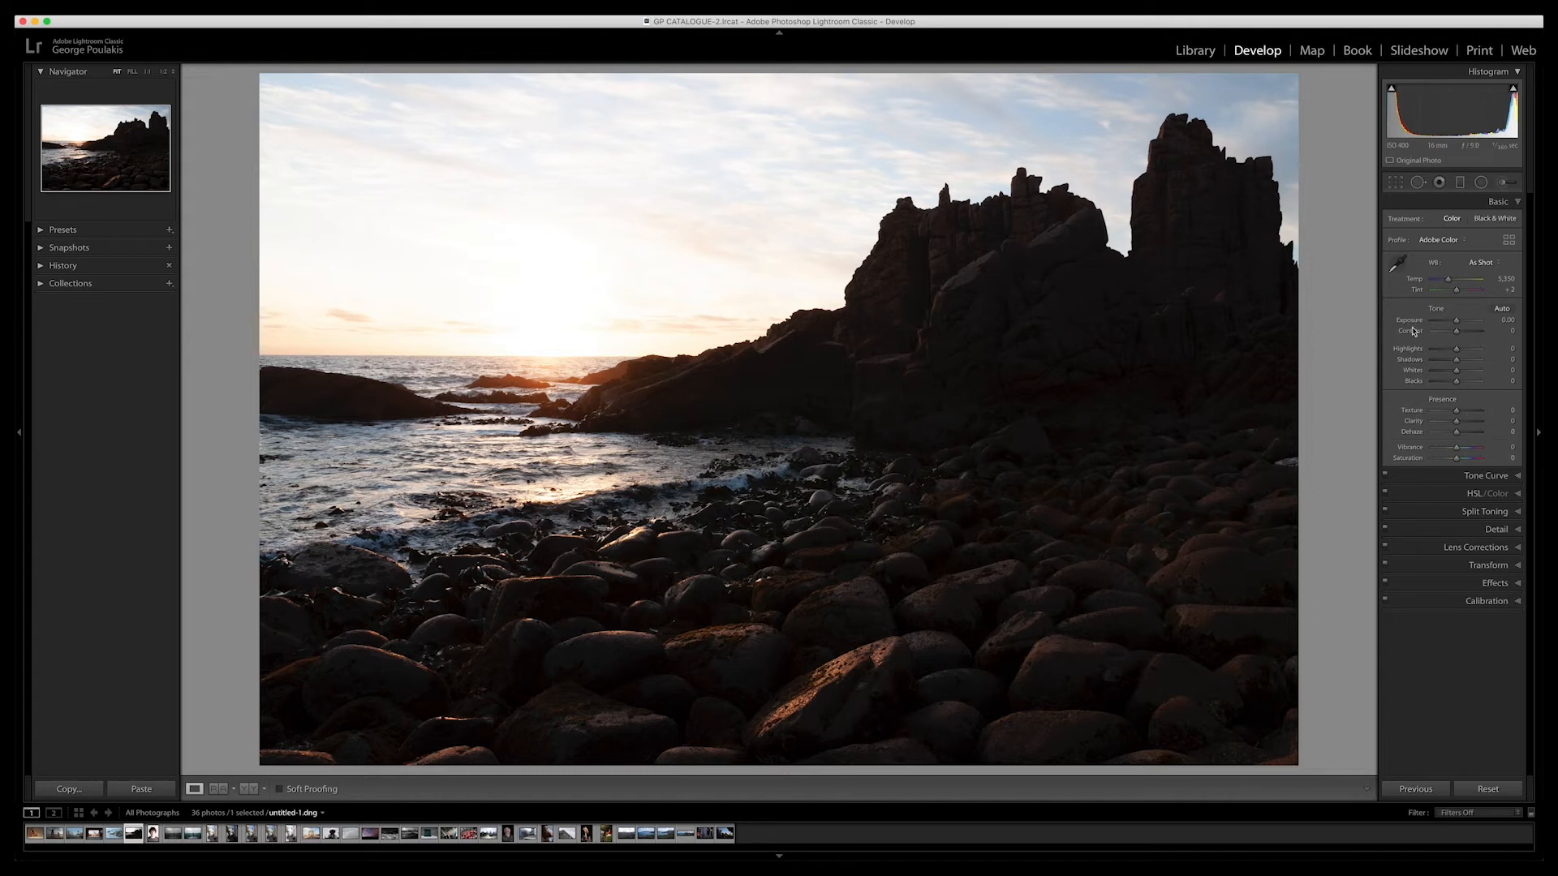
pyautogui.moveTo(1467, 349); pyautogui.dragTo(1441, 349)
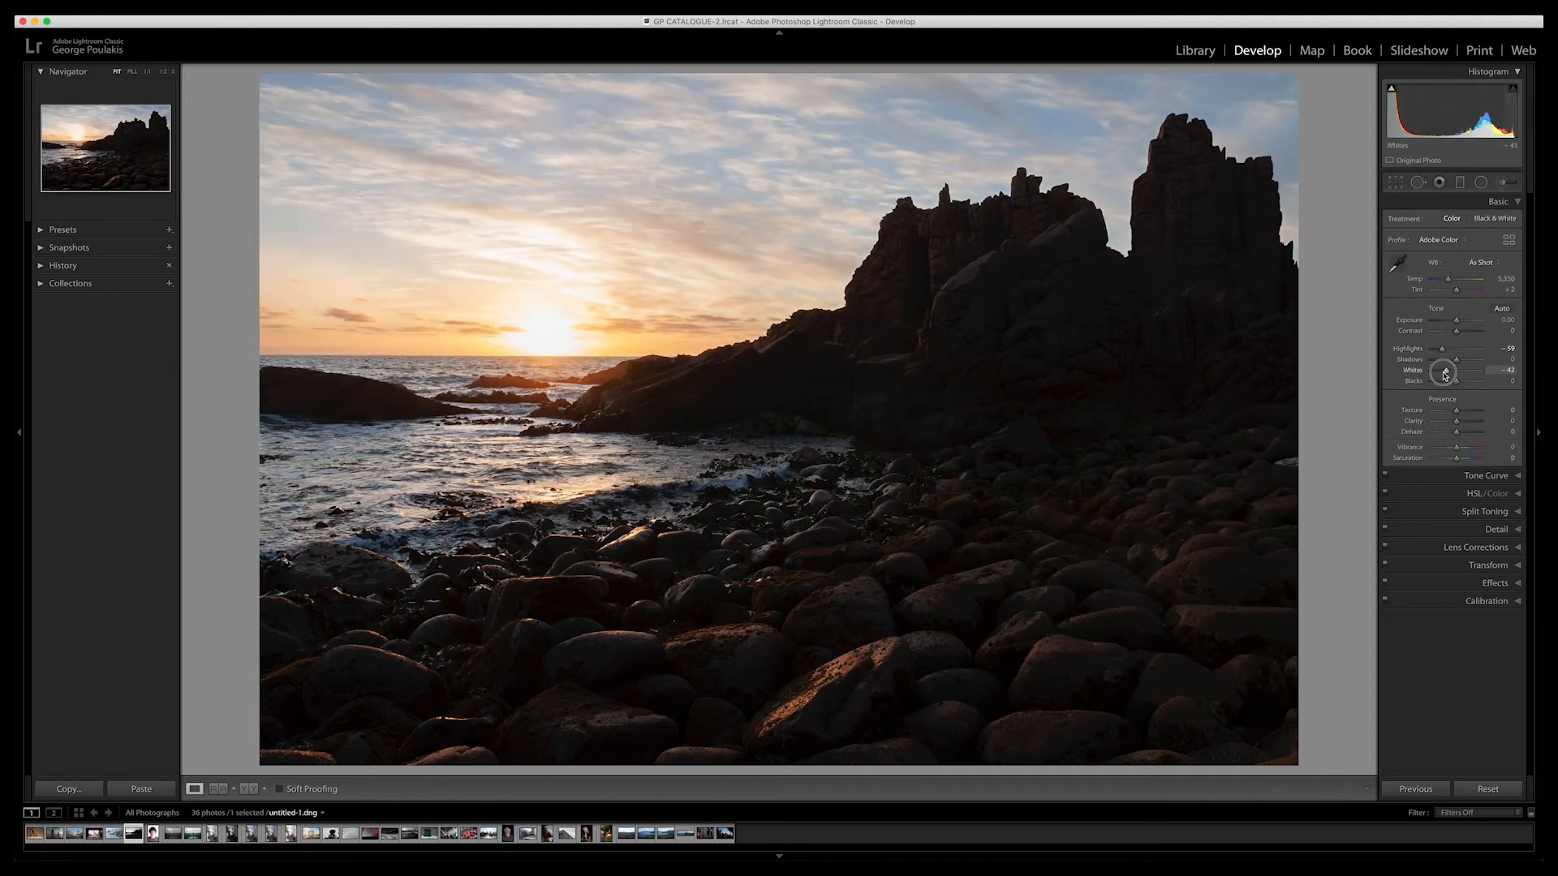
pyautogui.moveTo(1446, 373); pyautogui.dragTo(1441, 373)
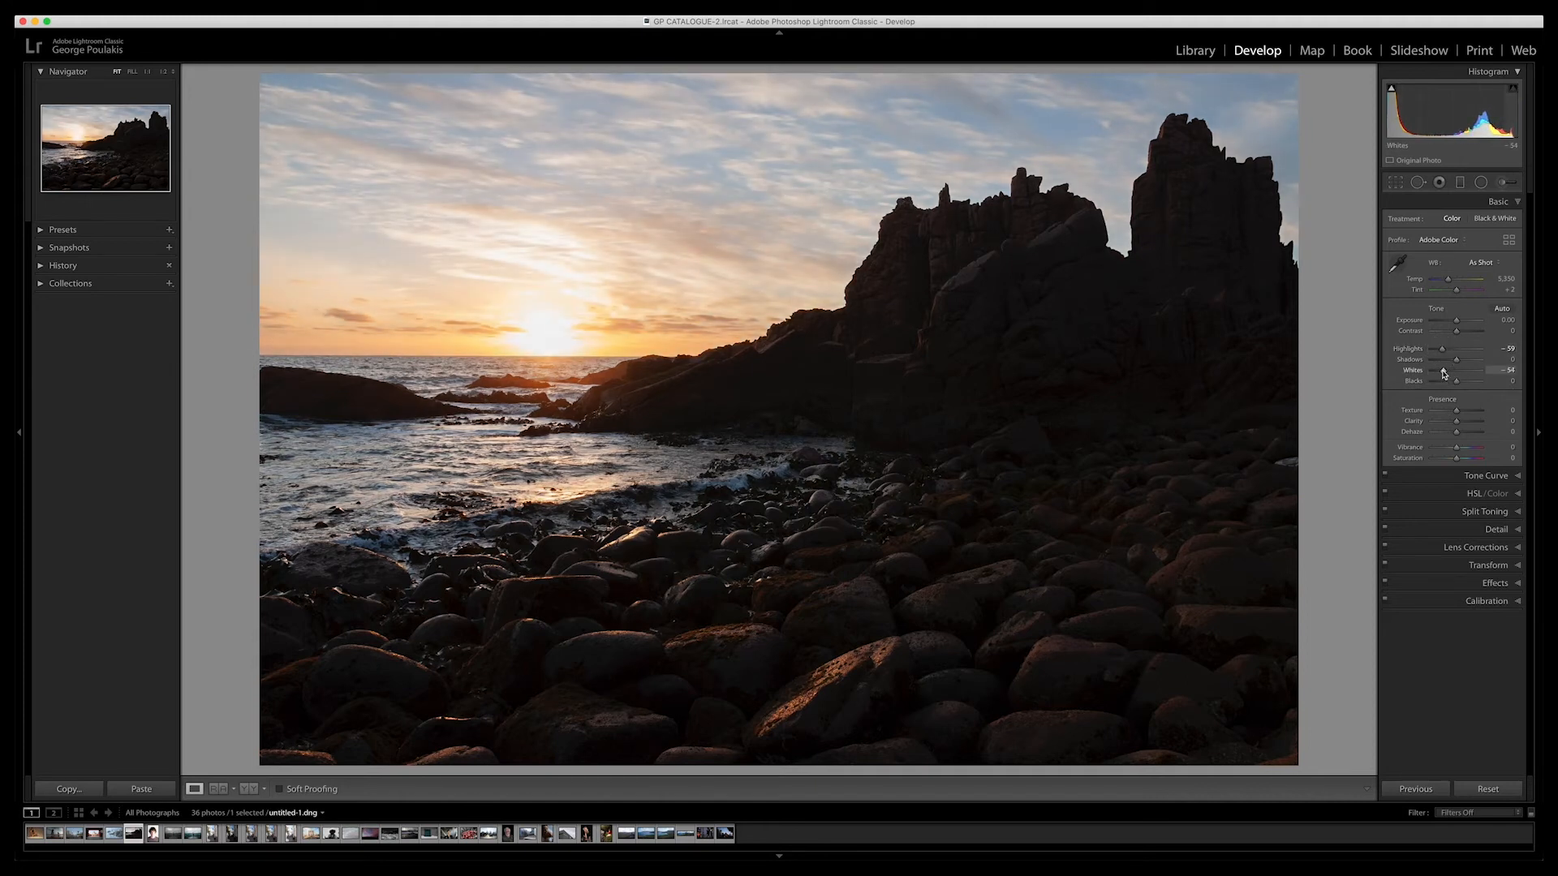
# Raise Shadows to +47 and Blacks to +47 to brighten the dark rocks.
pyautogui.moveTo(1456, 360); pyautogui.dragTo(1480, 360)
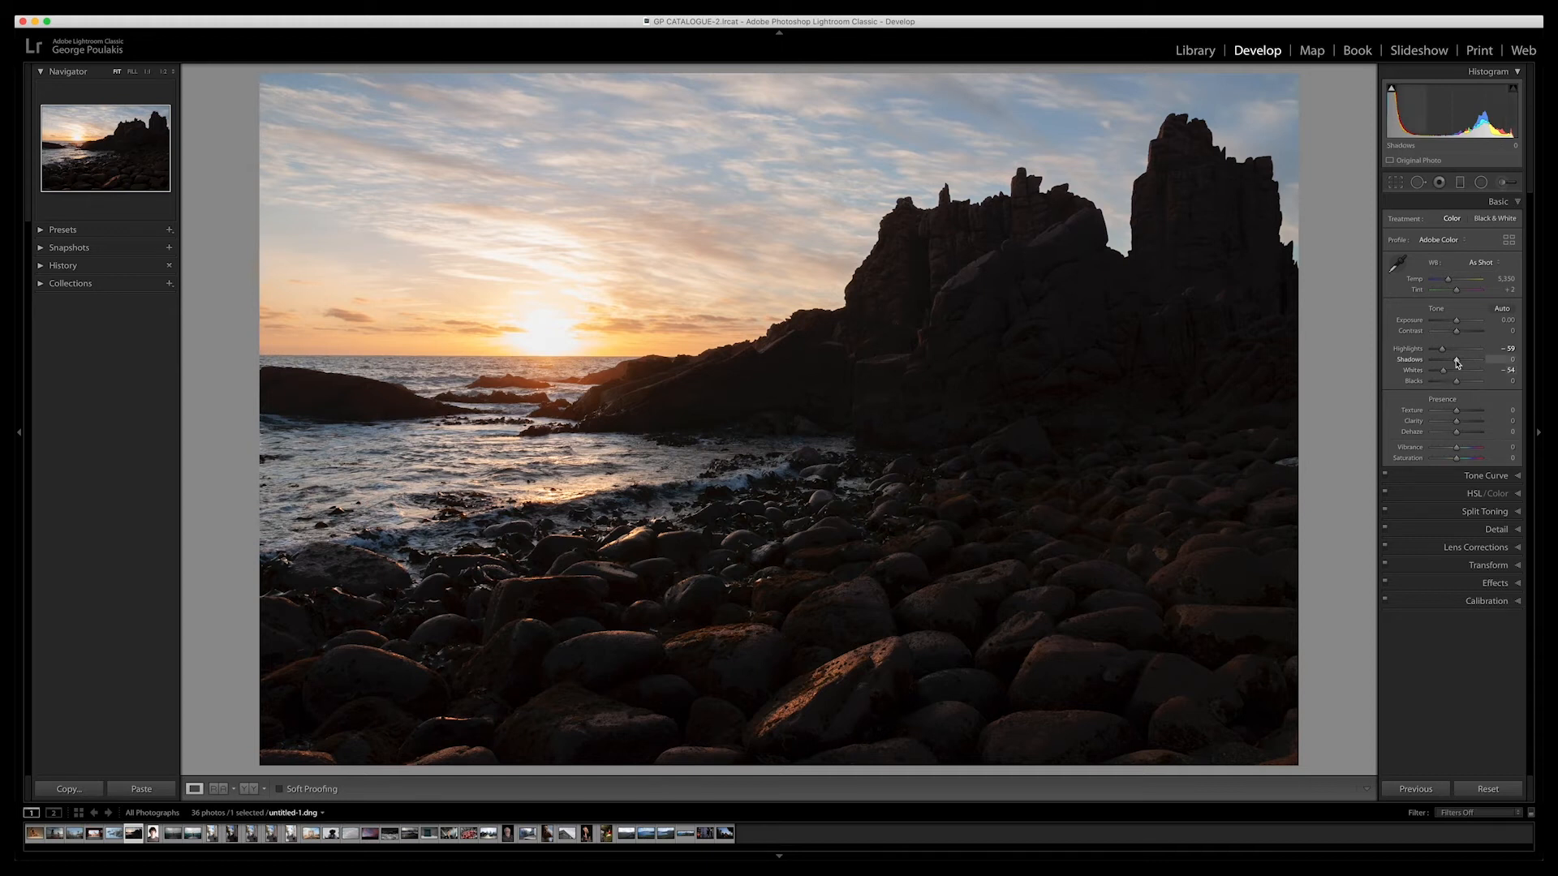
pyautogui.moveTo(1461, 360); pyautogui.dragTo(1469, 360)
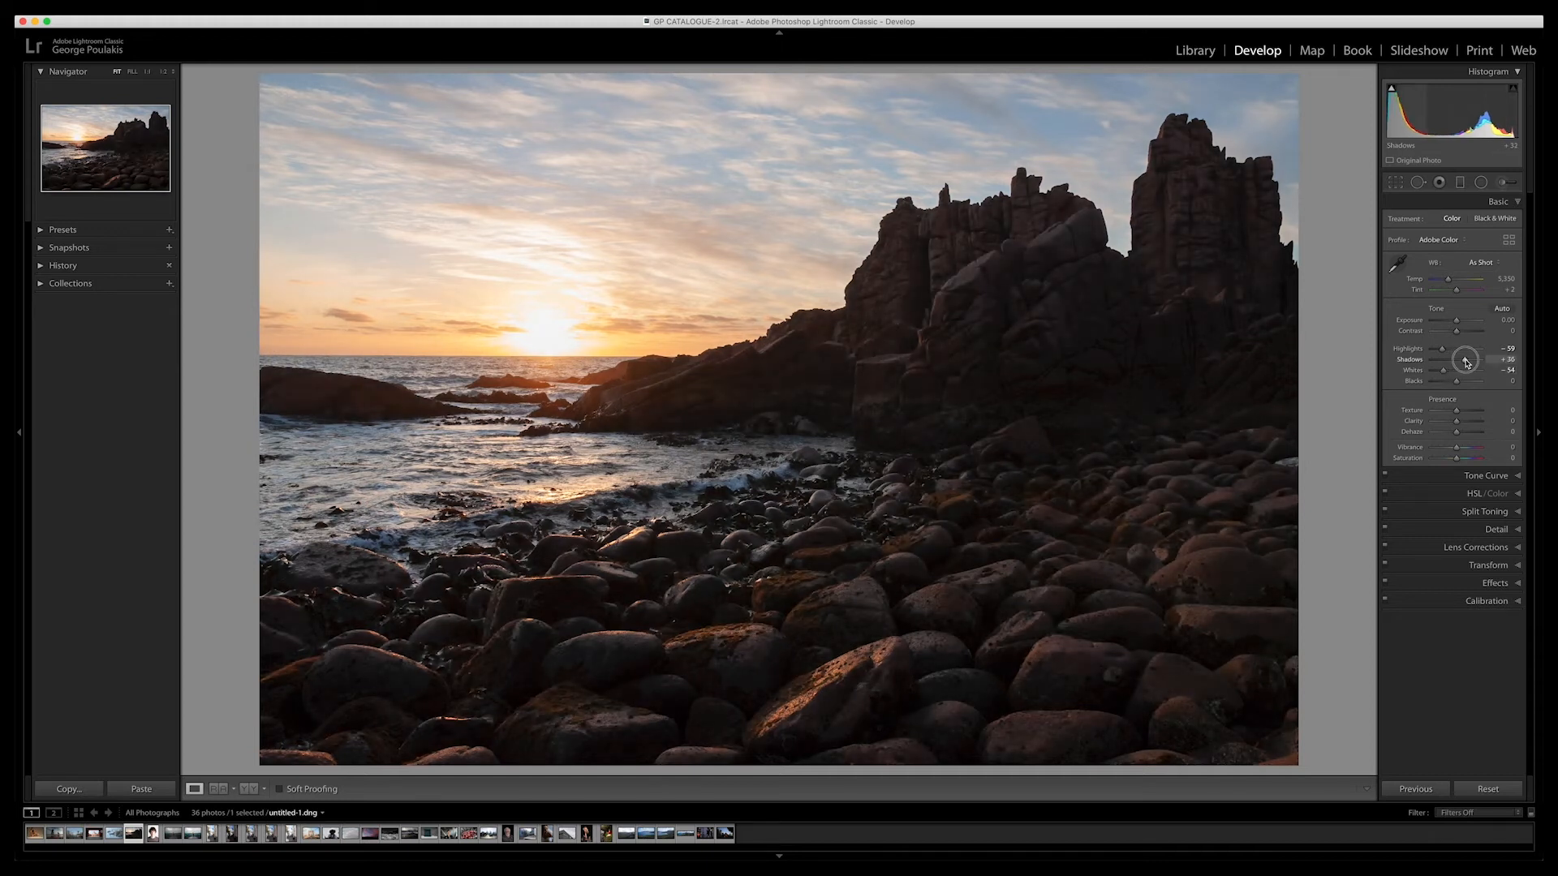
pyautogui.moveTo(1456, 380); pyautogui.dragTo(1467, 380)
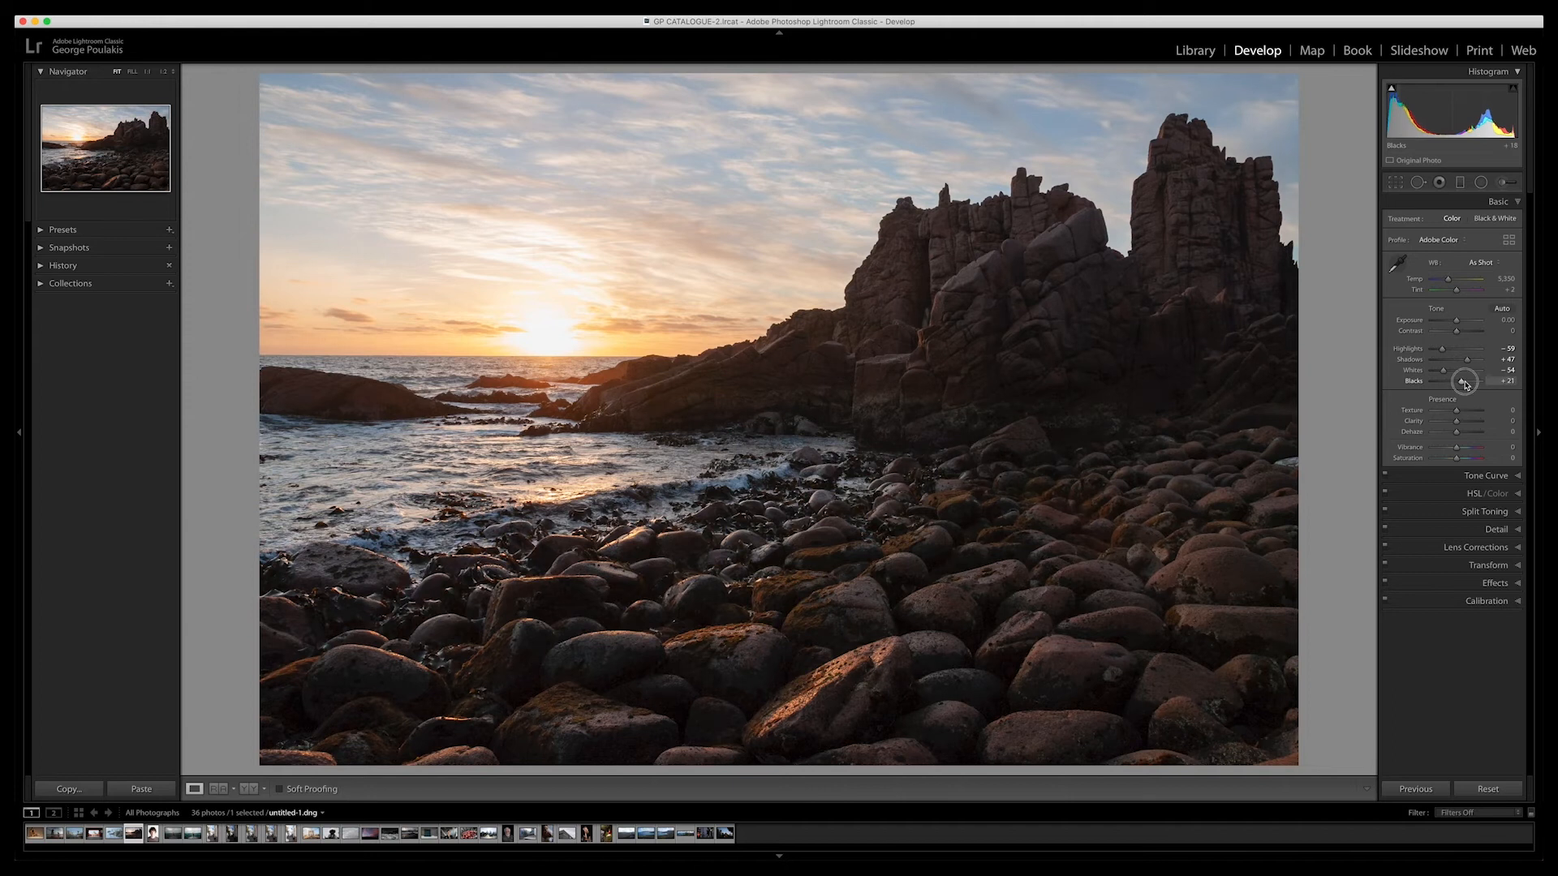
pyautogui.moveTo(1465, 380); pyautogui.dragTo(1480, 380)
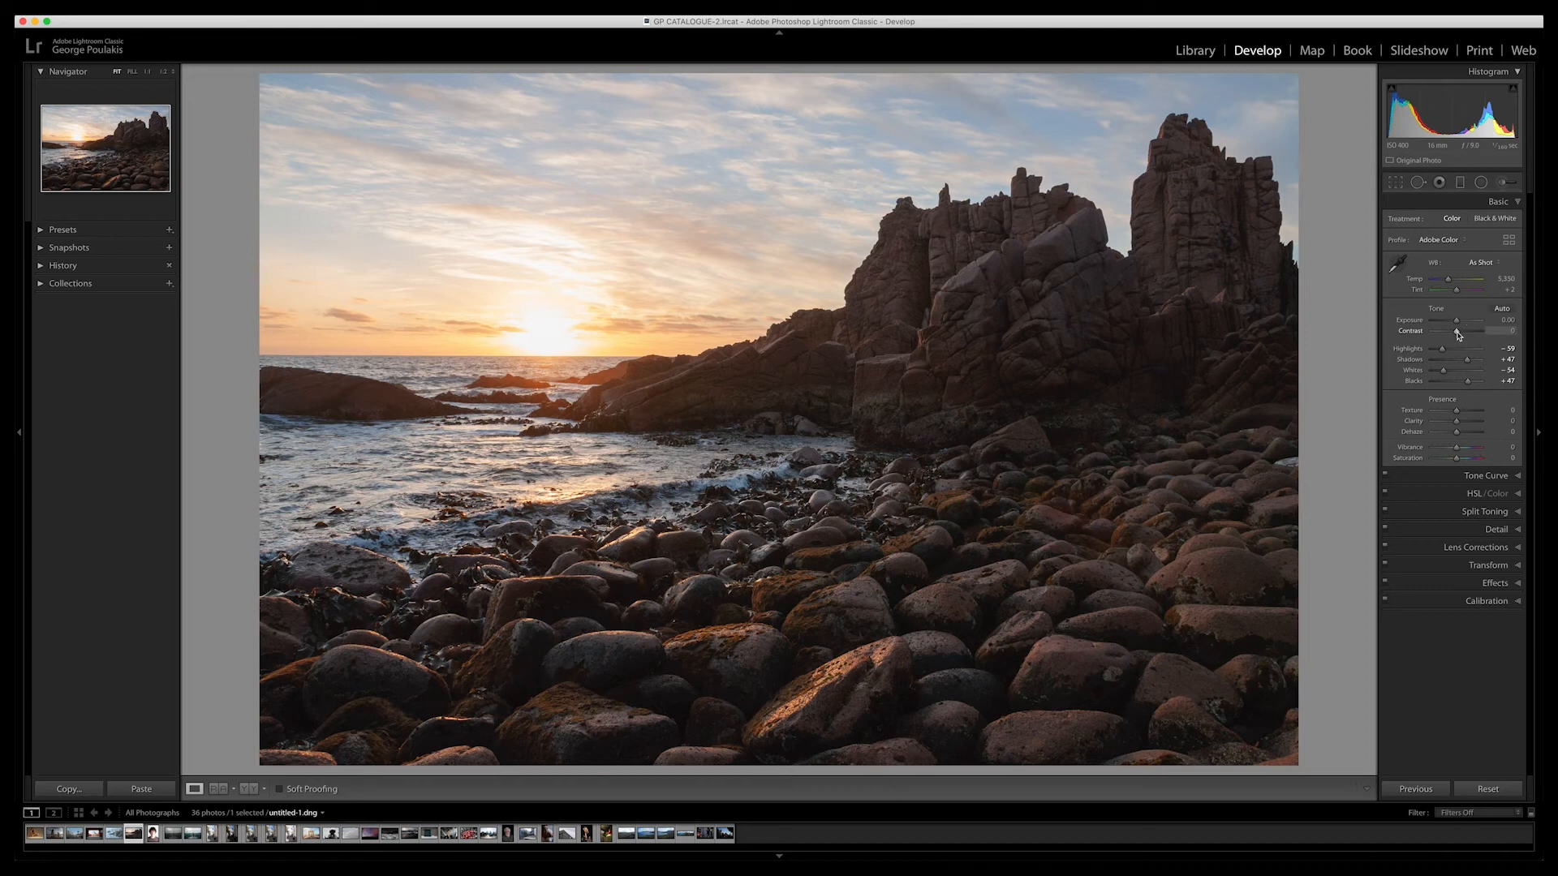
# Set Contrast to +26, Clarity to +38 and Saturation to +21 for crisper rocks and richer colour.
pyautogui.moveTo(1457, 329); pyautogui.dragTo(1462, 330)
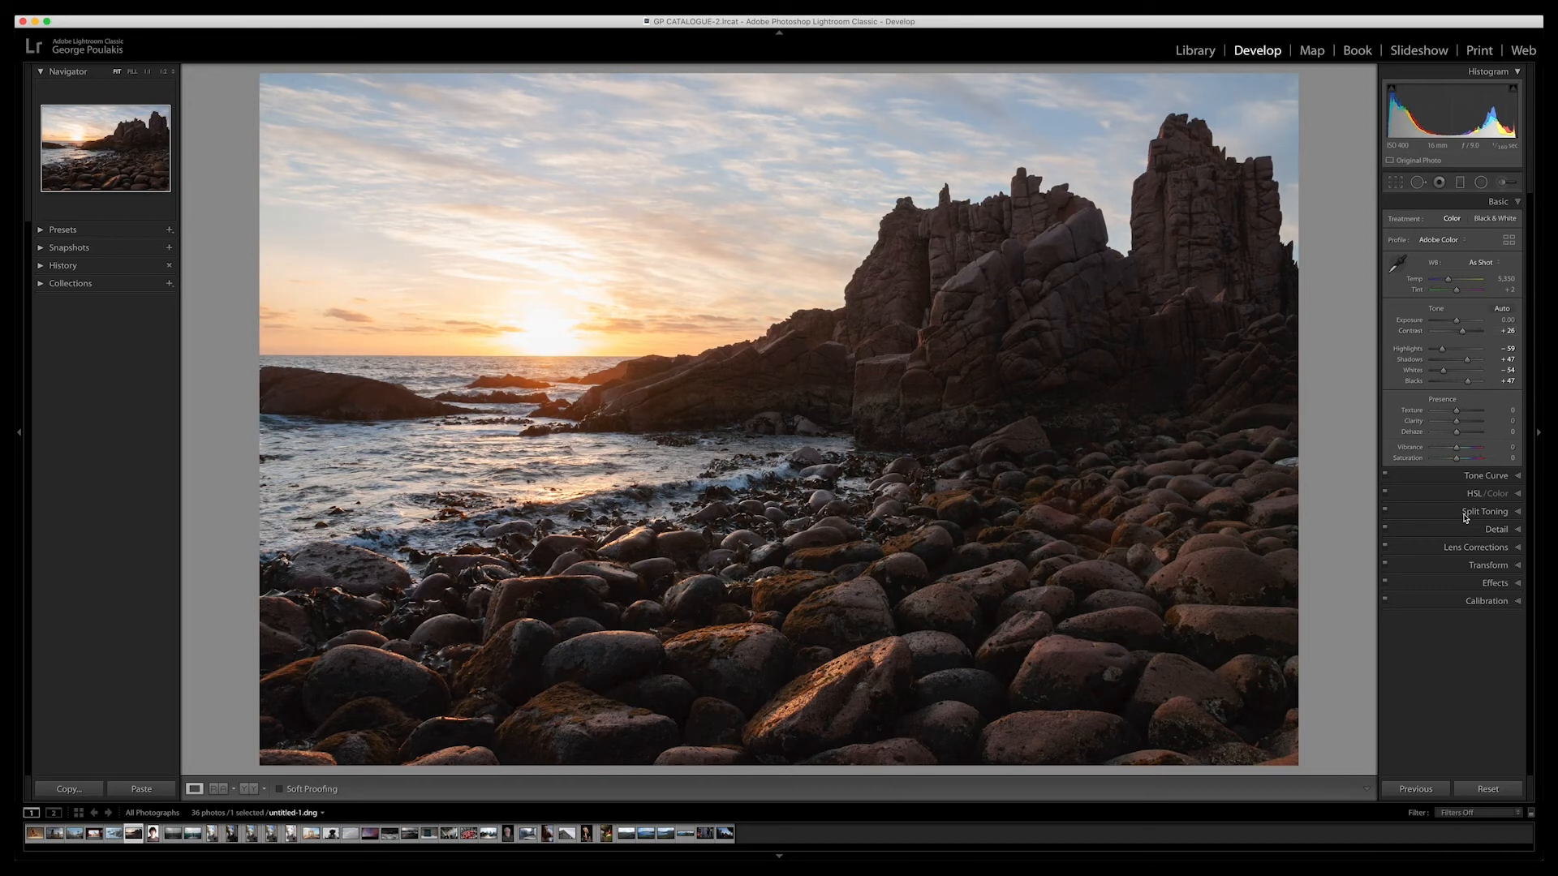
pyautogui.moveTo(1459, 420); pyautogui.dragTo(1480, 421)
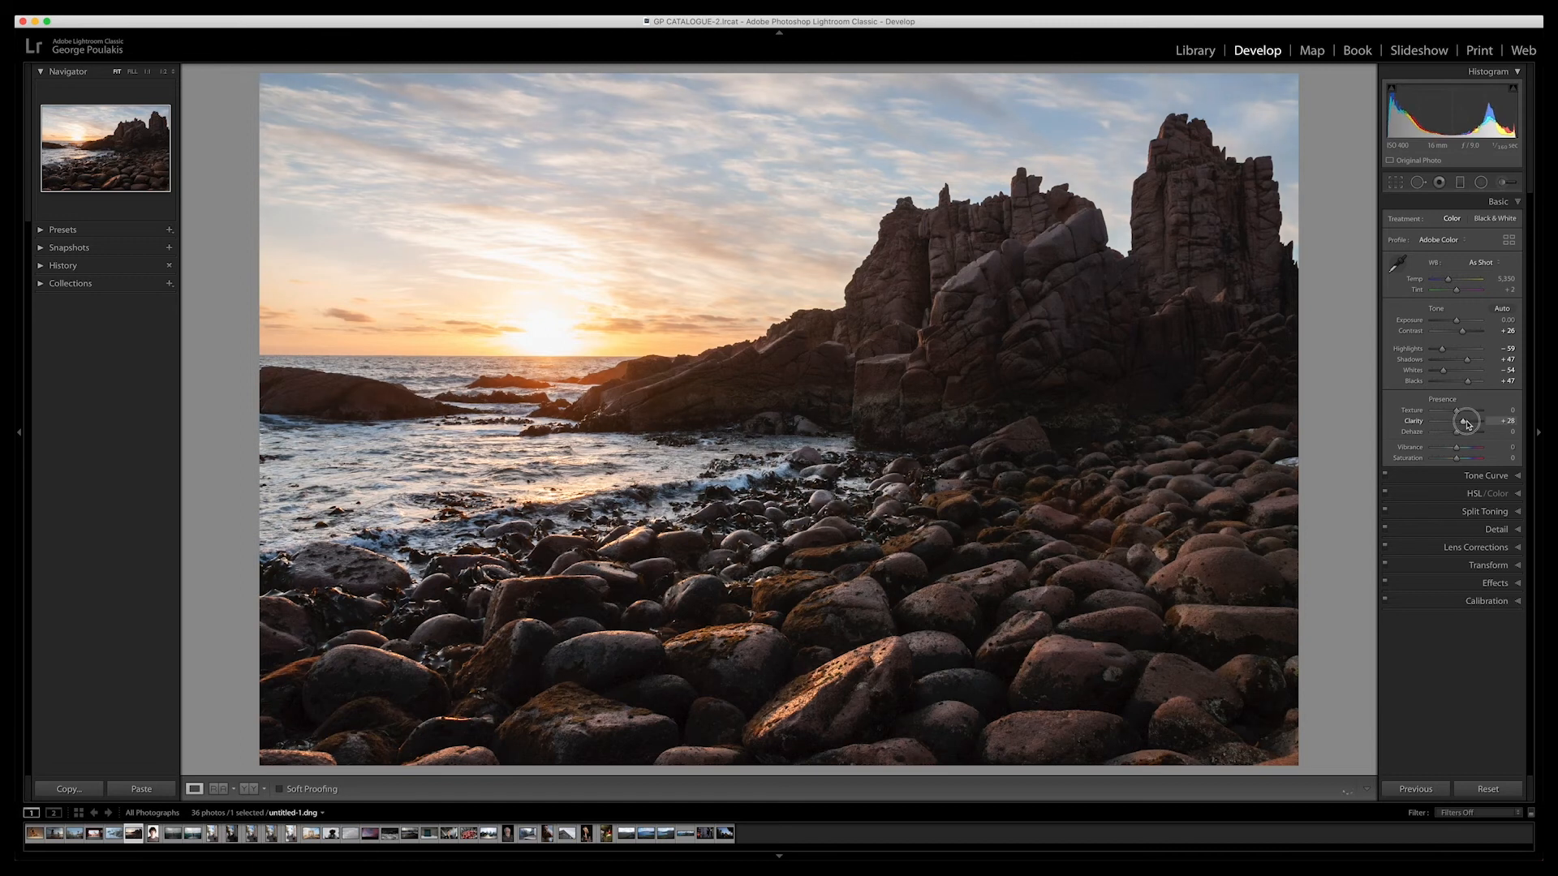
pyautogui.moveTo(1470, 430); pyautogui.dragTo(1480, 430)
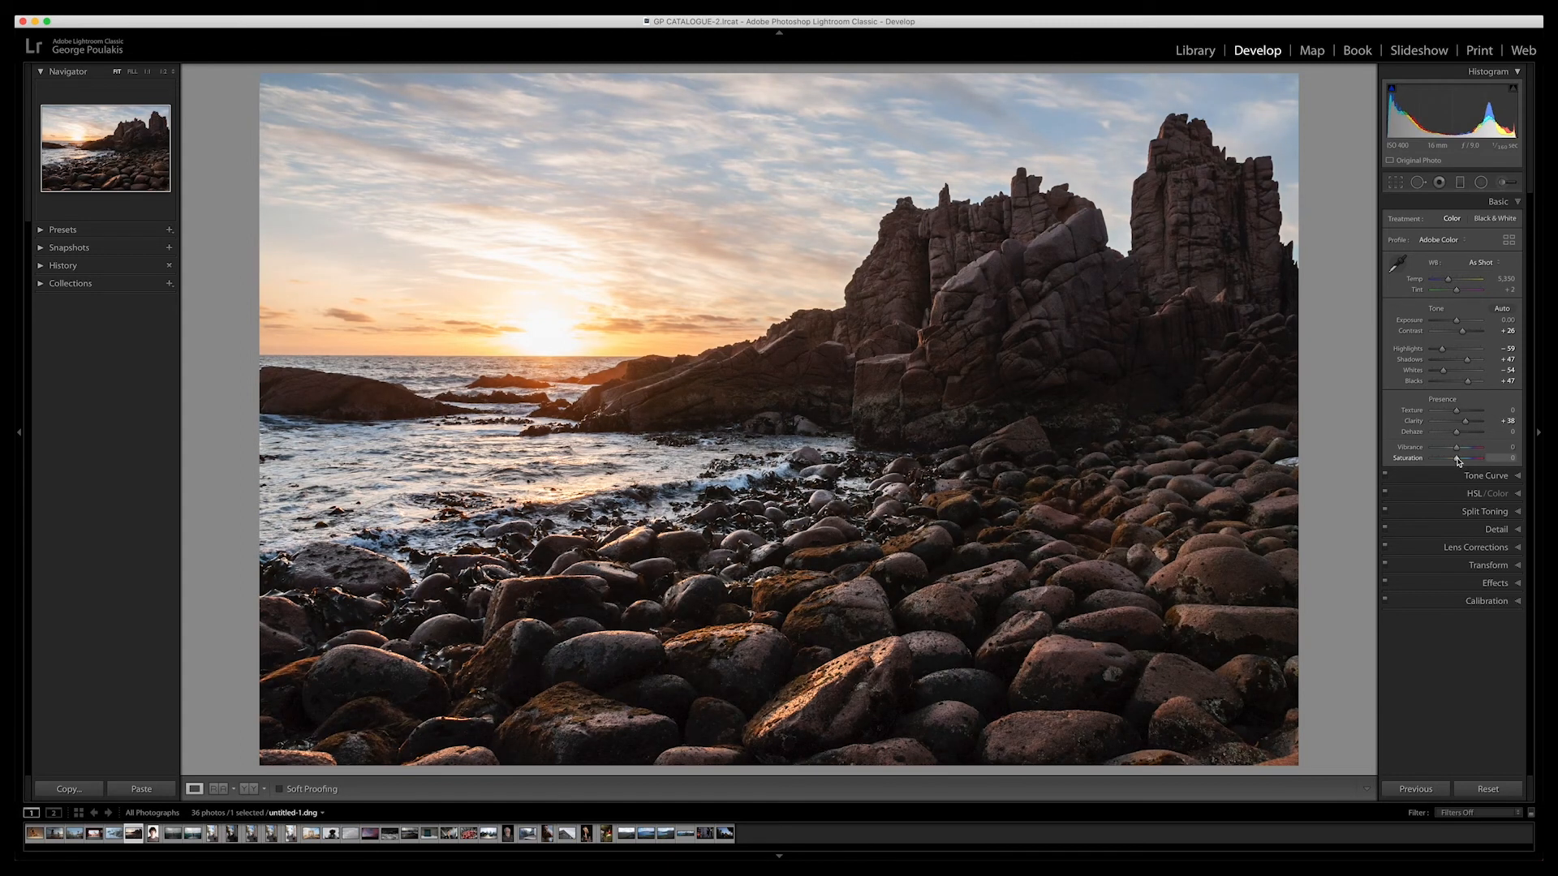
pyautogui.moveTo(1465, 457); pyautogui.dragTo(1480, 458)
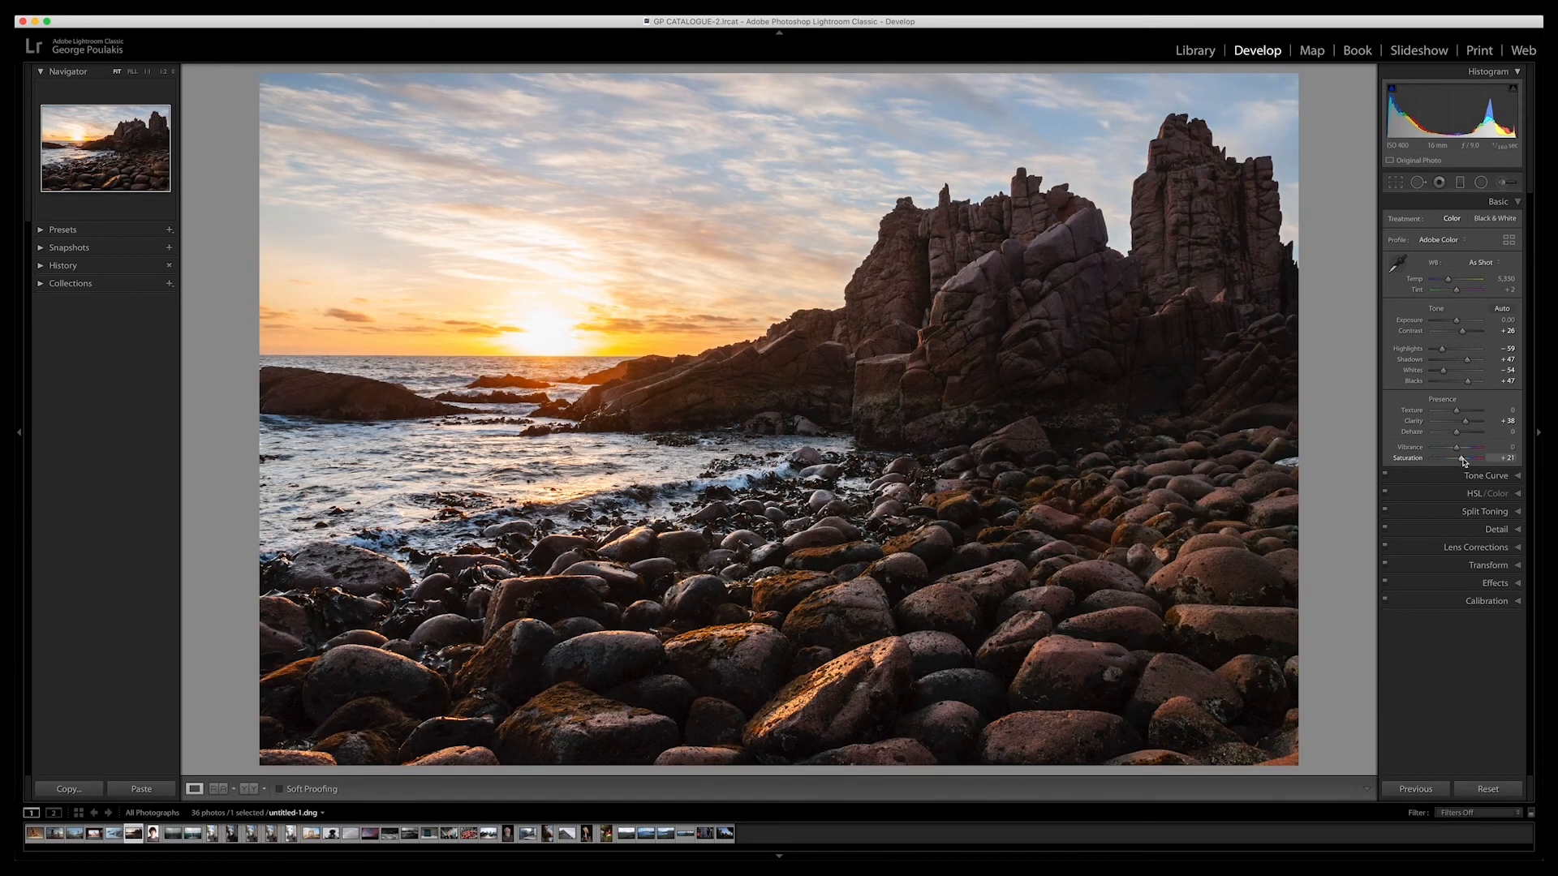